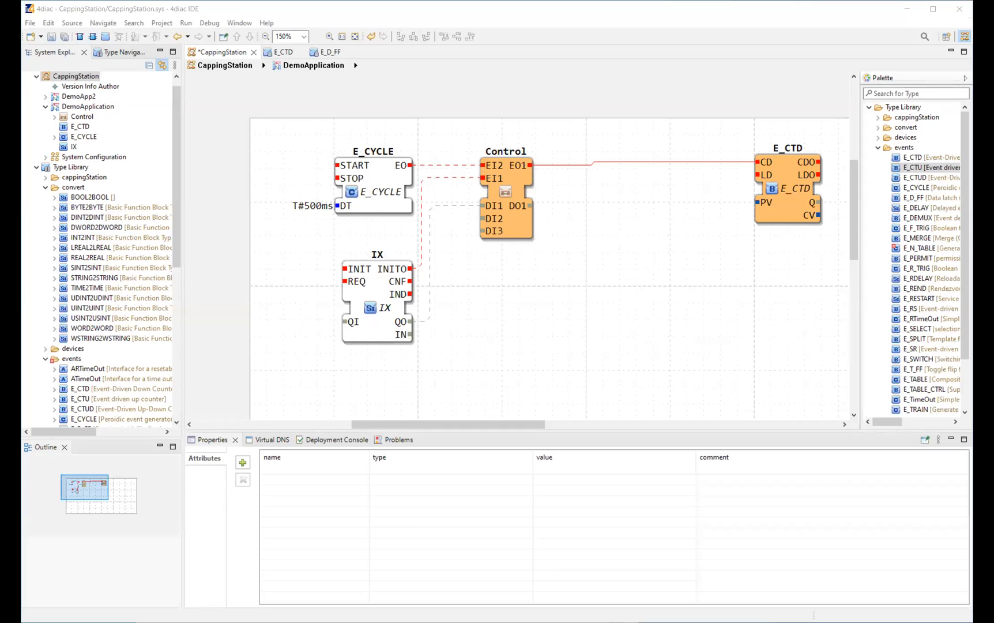
mouse_move(887, 50)
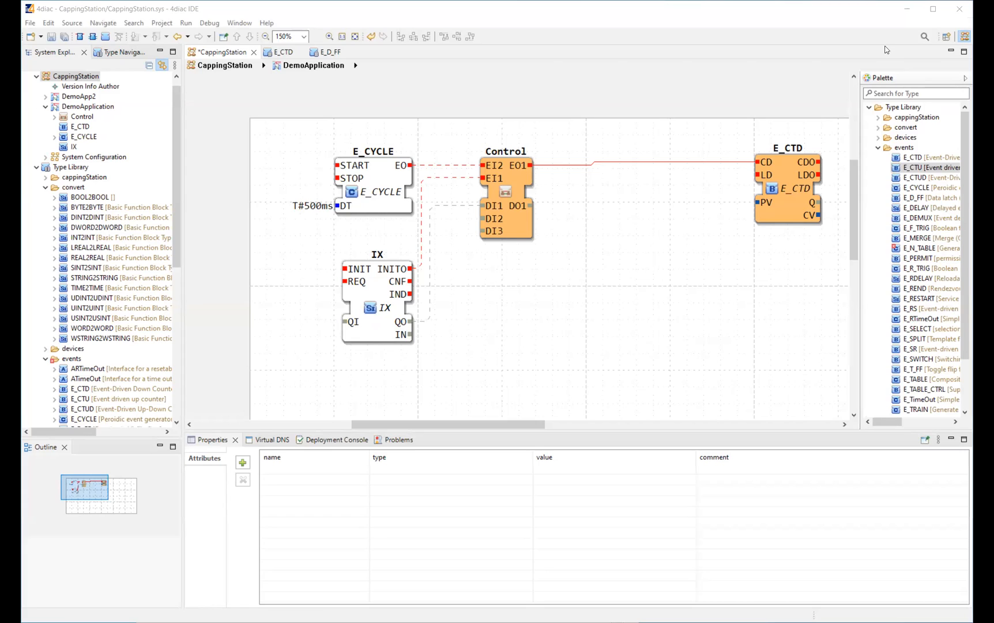
- Show the CappingStation system configuration with Device1, Device2 and Device3 on the Ethernet segment
click(37, 76)
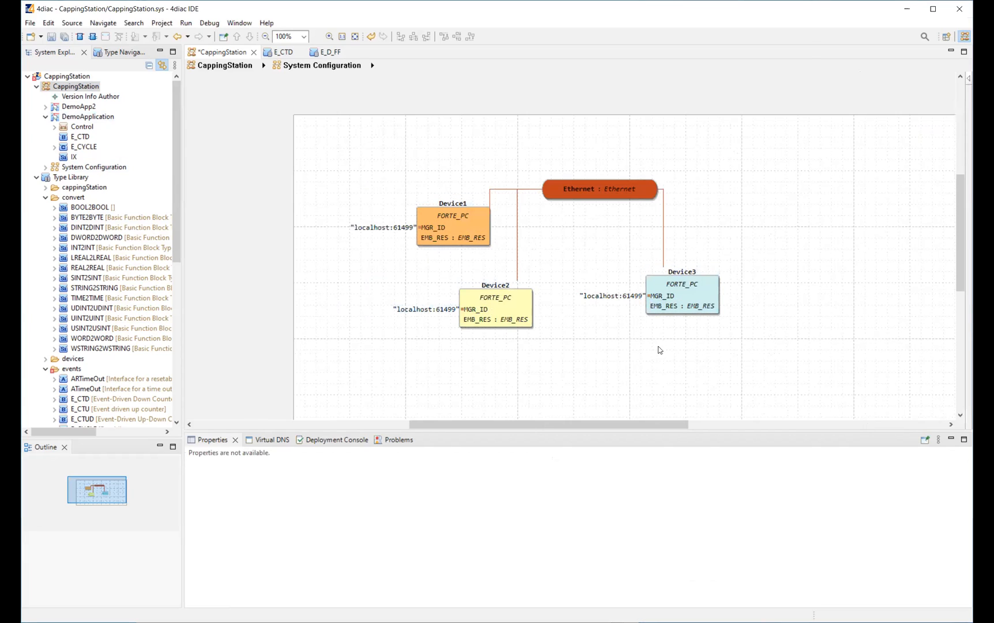
mouse_move(575, 183)
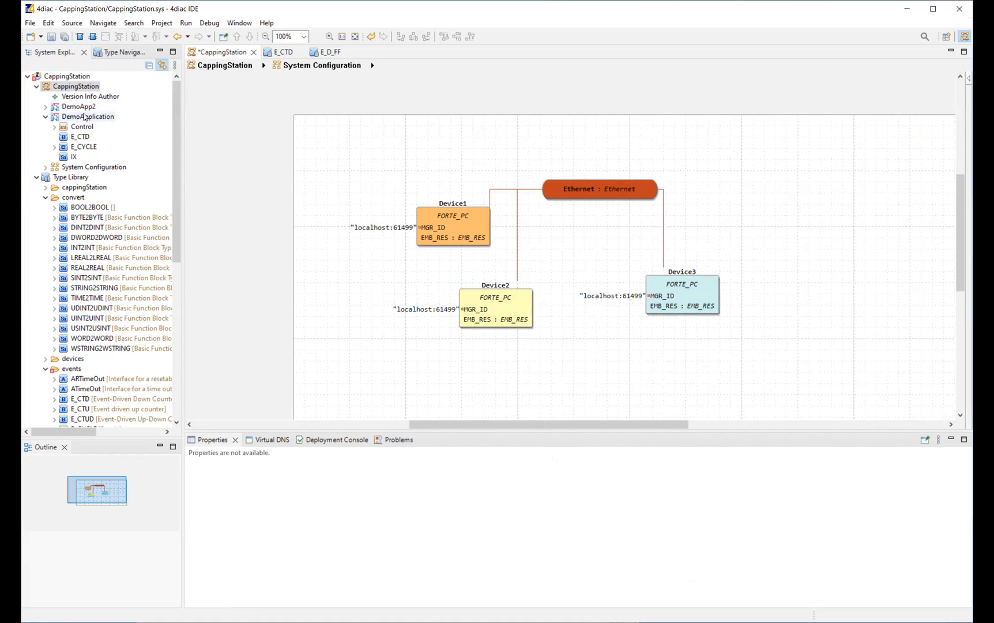
- Return to DemoApplication and select the Control sub-application to list its EI2, EI1 and EO1 events
double_click(87, 117)
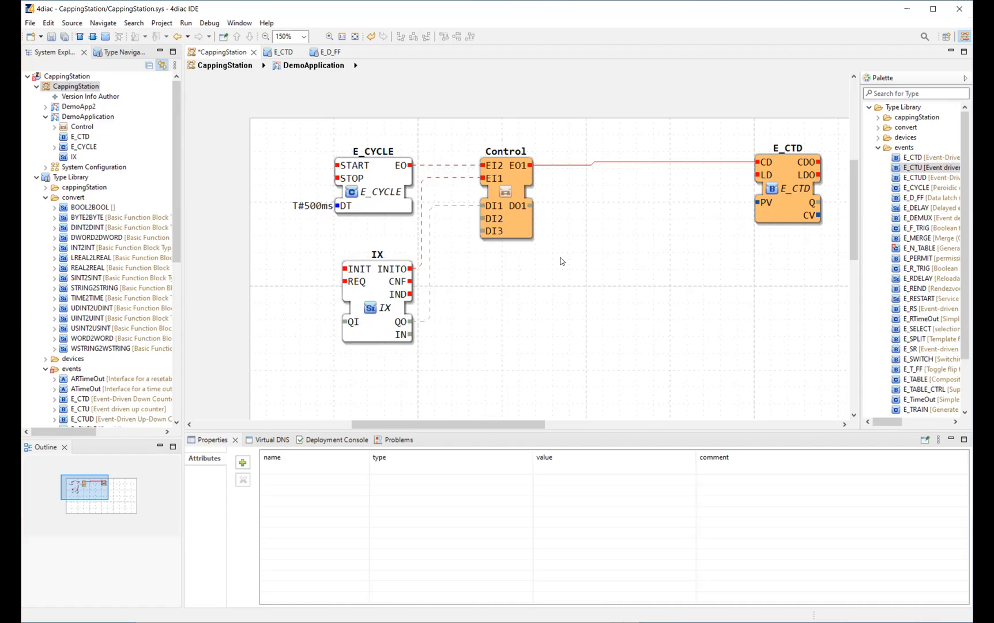
mouse_move(421, 388)
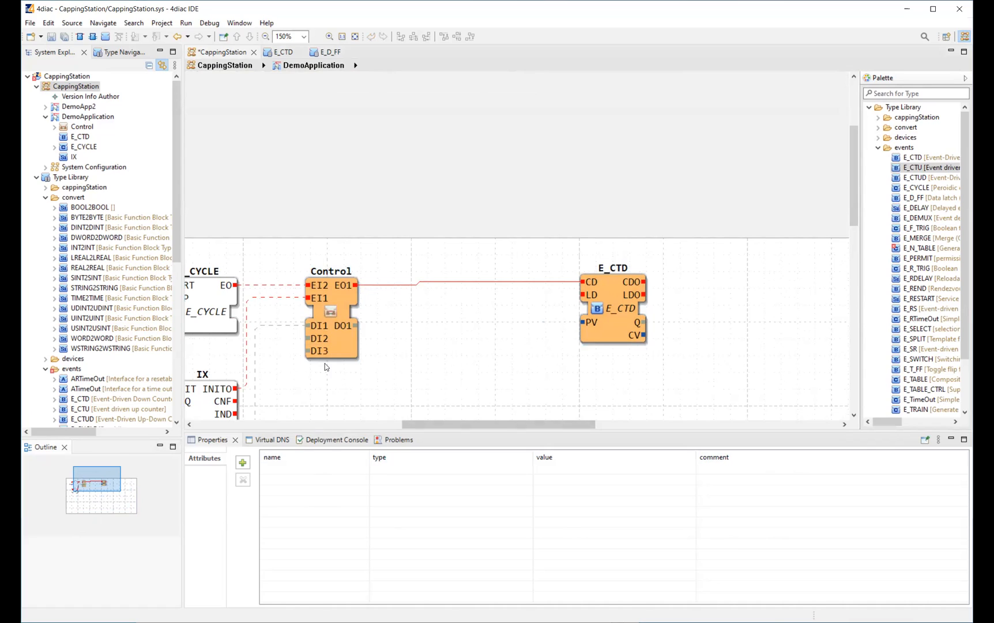
click(331, 310)
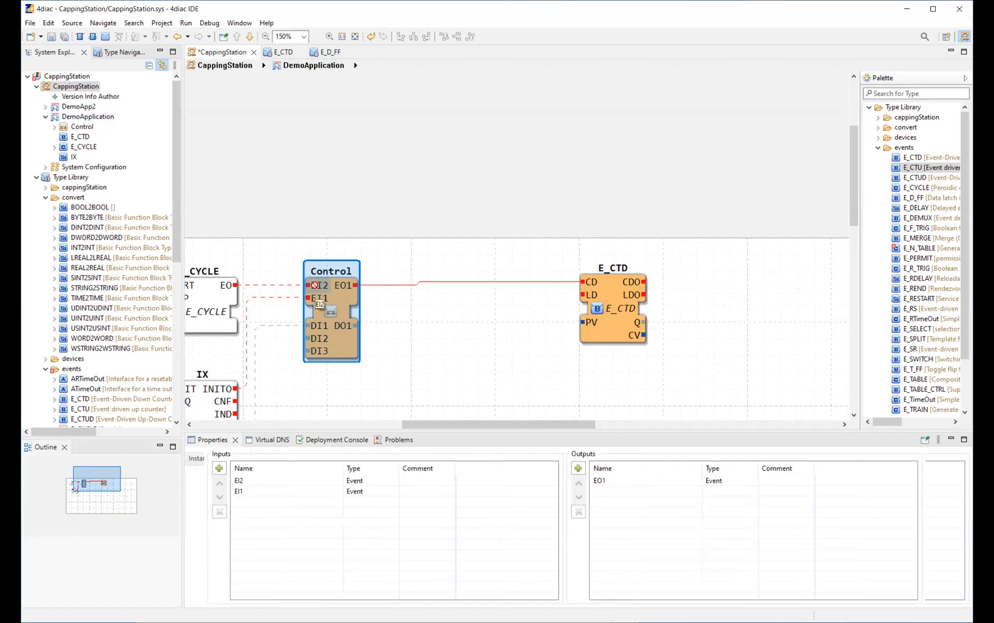
click(319, 298)
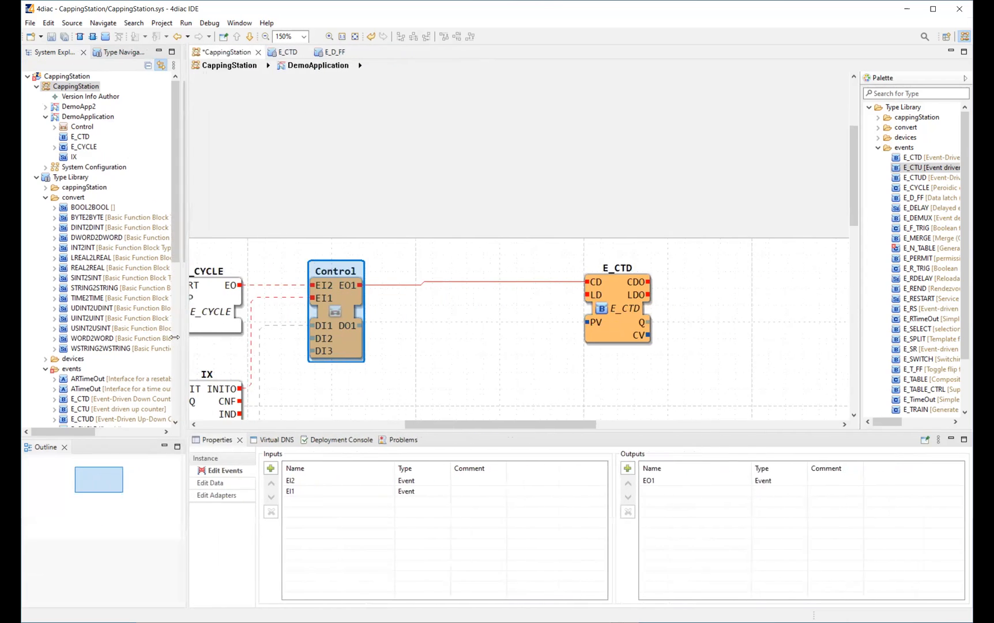
click(321, 52)
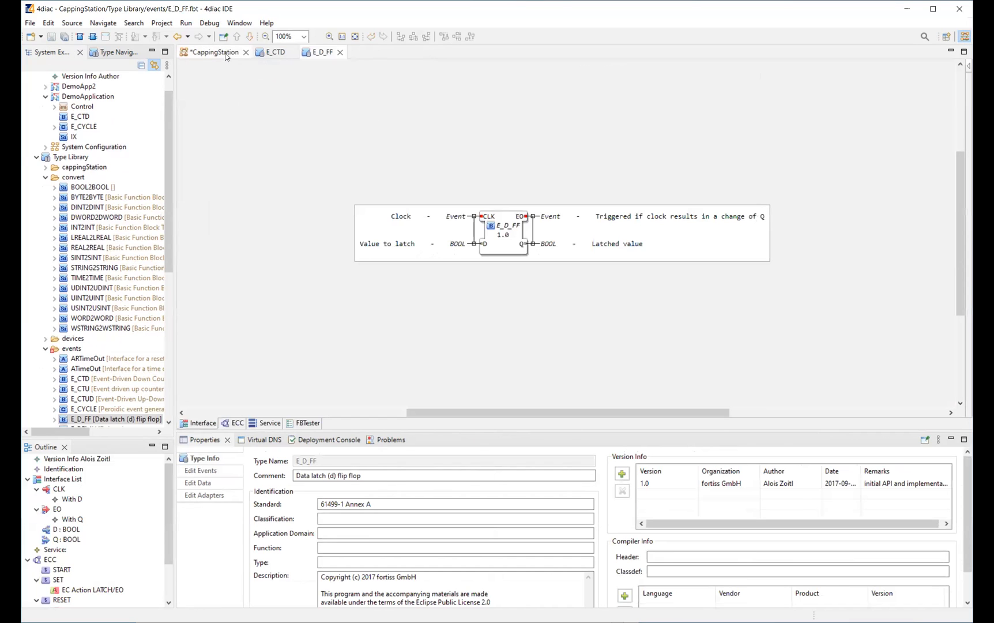
click(214, 52)
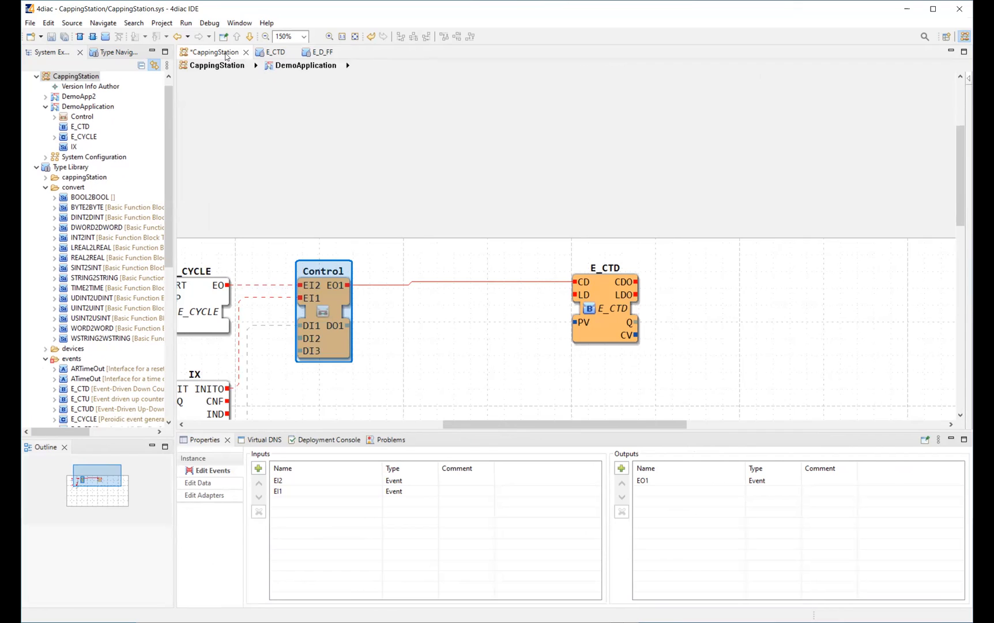
mouse_move(317, 51)
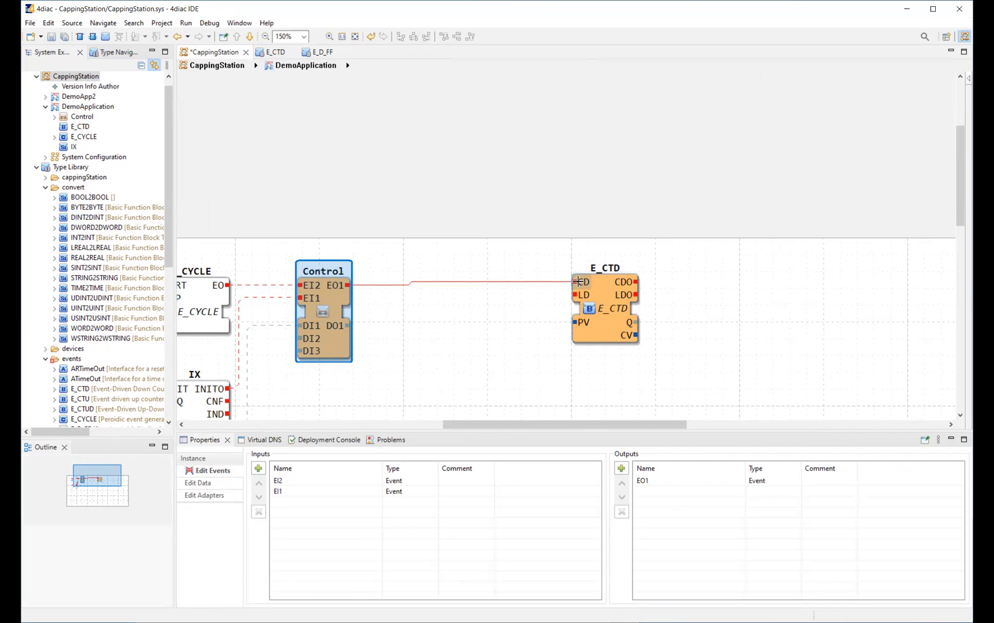
mouse_move(584, 294)
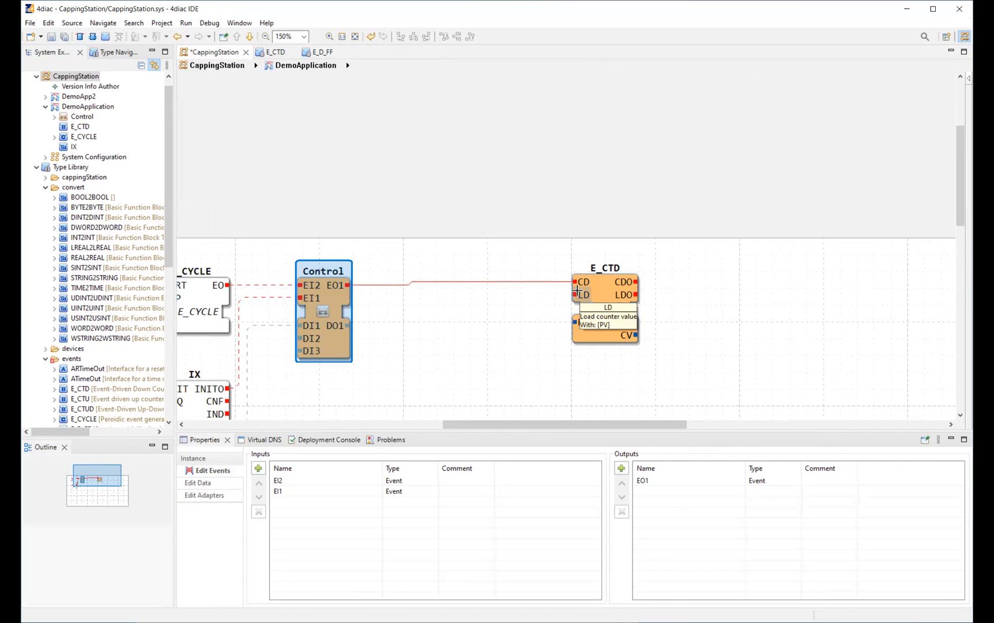
- Inspect the Control.EO1 to E_CTD.CD connection, then reselect the Control sub-application
click(444, 284)
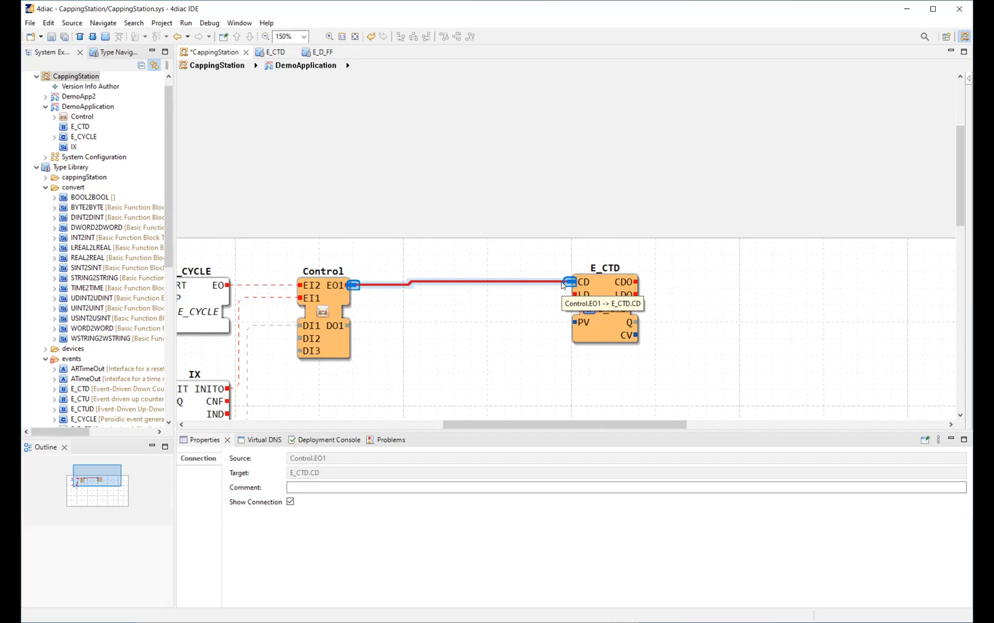
mouse_move(608, 320)
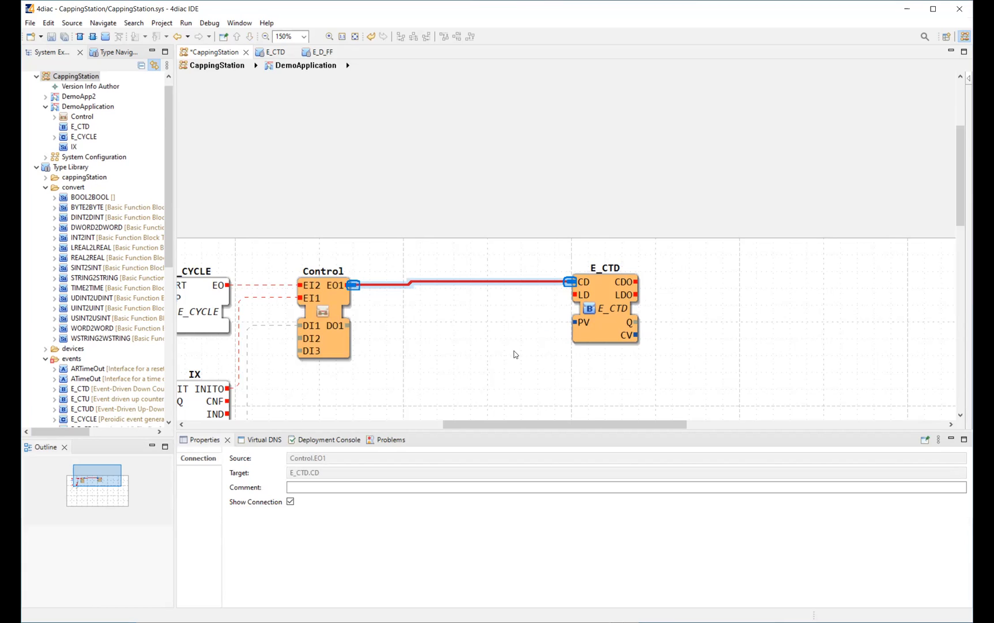
click(323, 310)
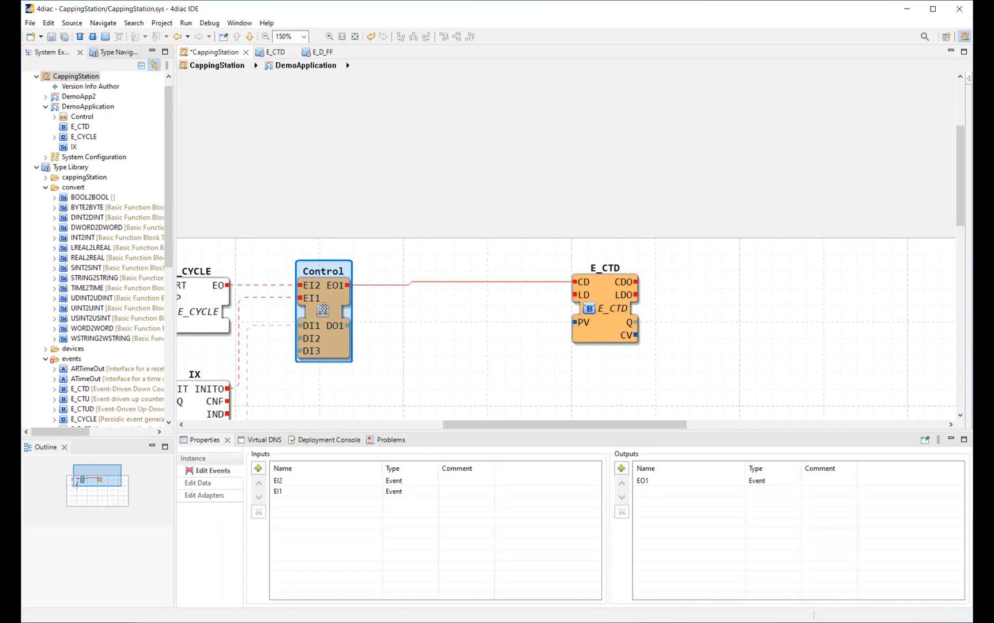
mouse_move(322, 306)
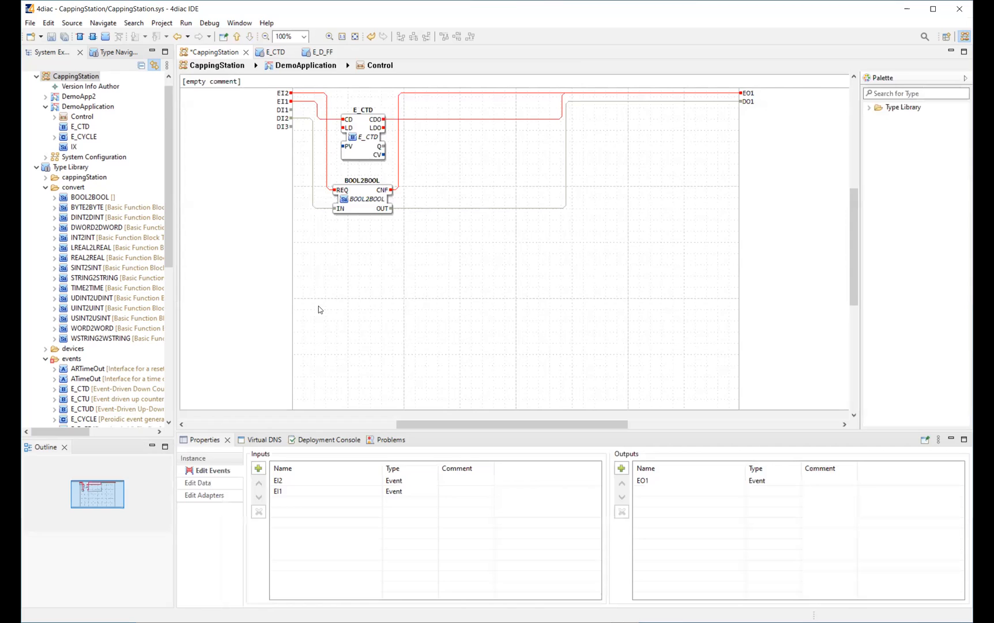
- Expand Control inline in DemoApplication to expose its E_CTD and BOOL2BOOL blocks and wiring
click(305, 36)
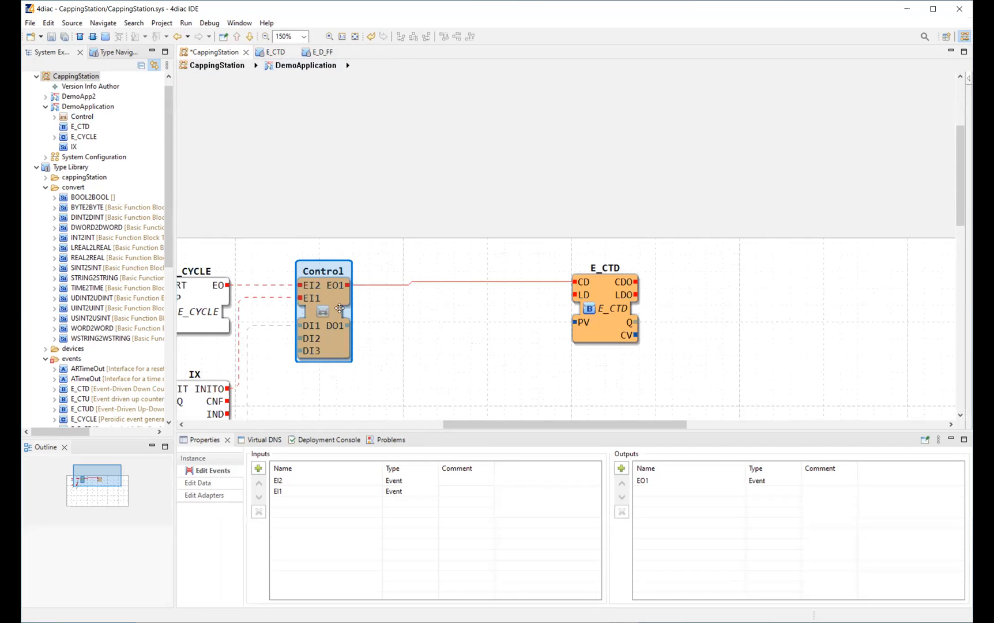
right_click(339, 309)
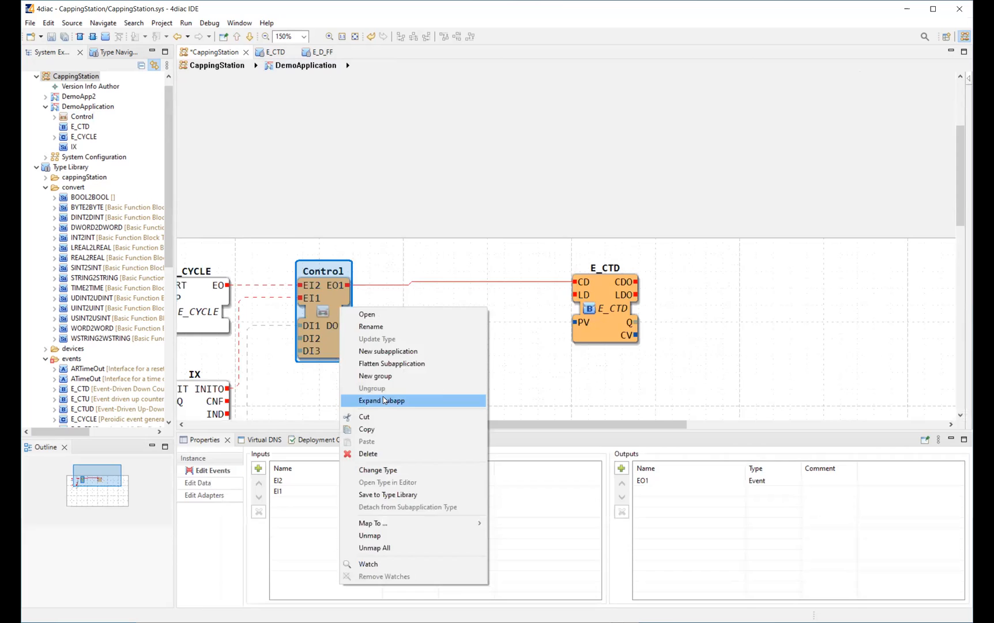
click(380, 400)
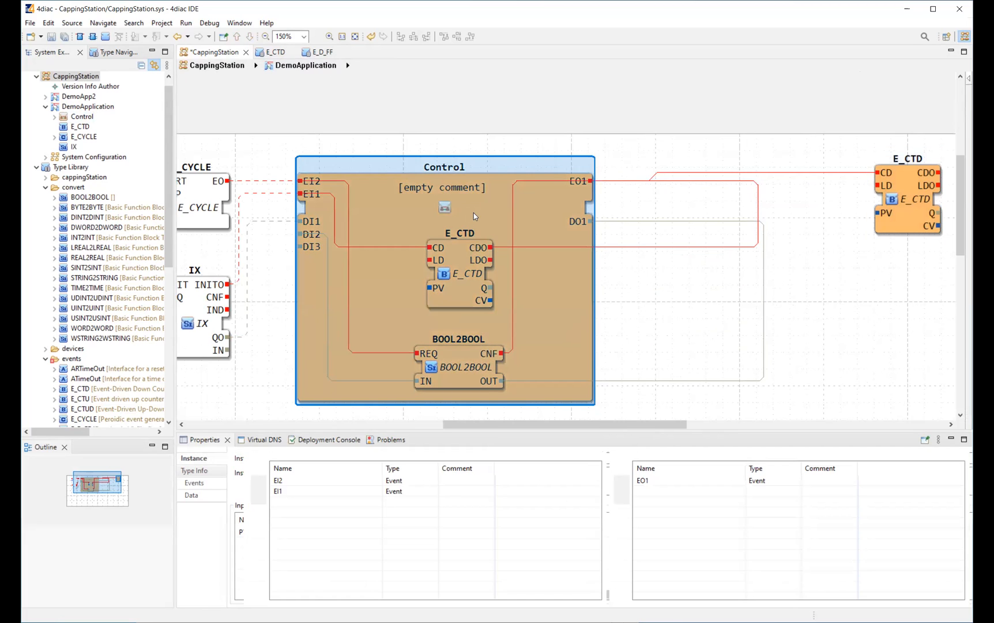
- Collapse Control back to a compact block still wired from EO1 to E_CTD's CD
click(444, 207)
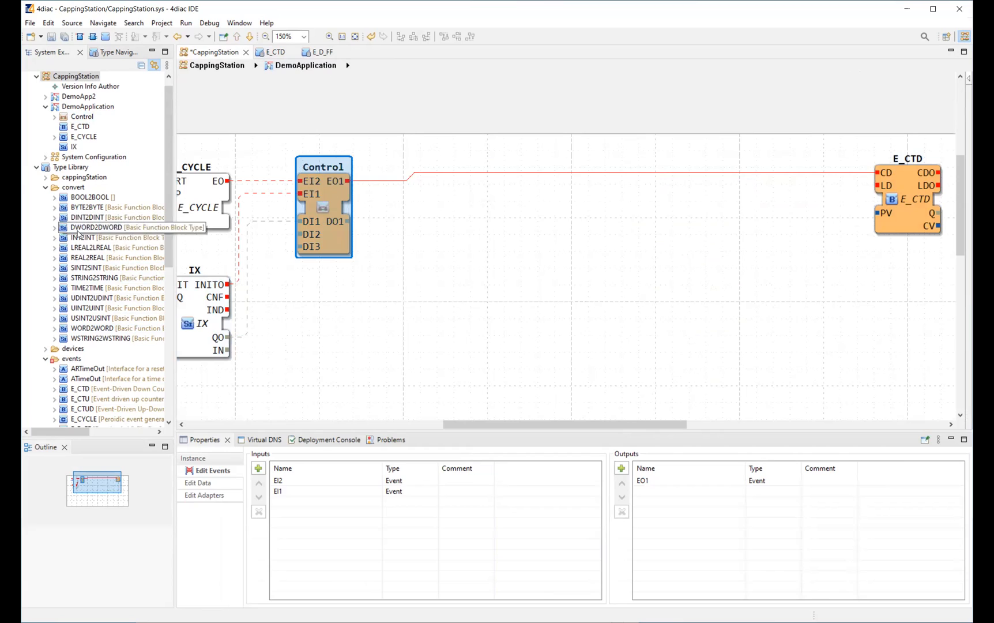
mouse_move(82, 238)
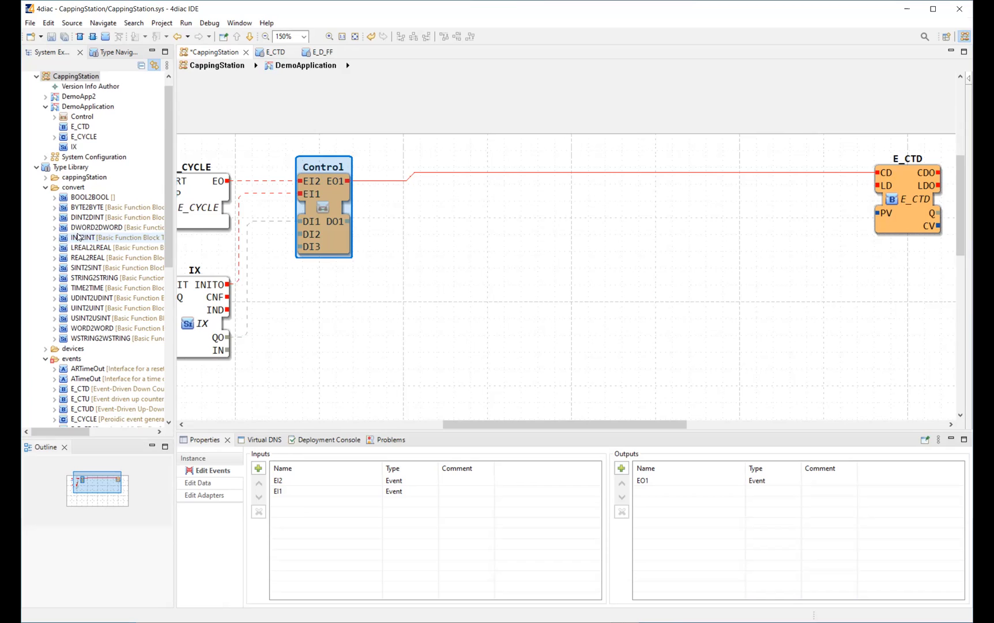
mouse_move(324, 208)
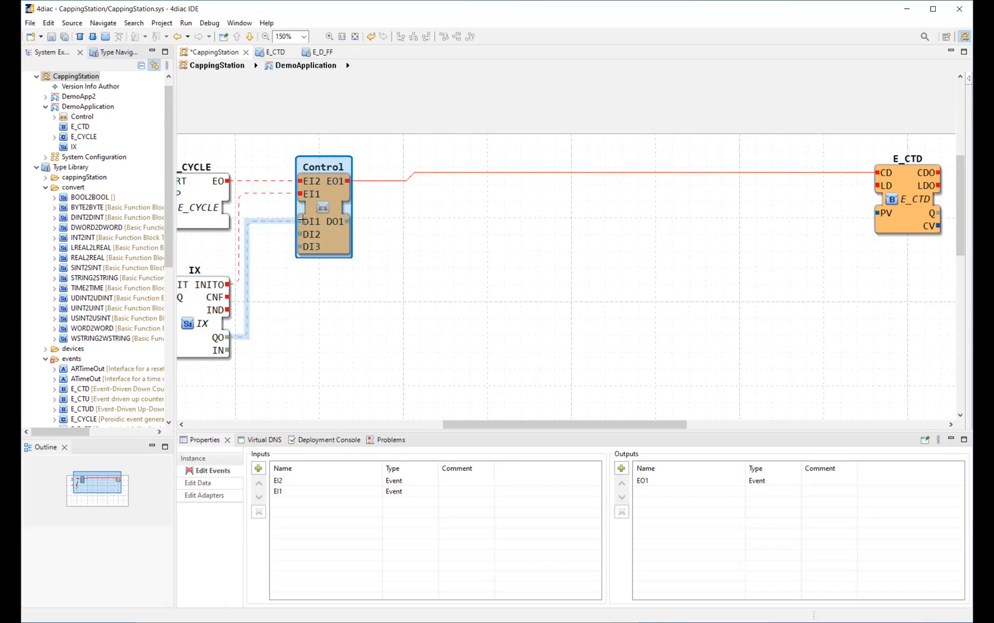
mouse_move(310, 209)
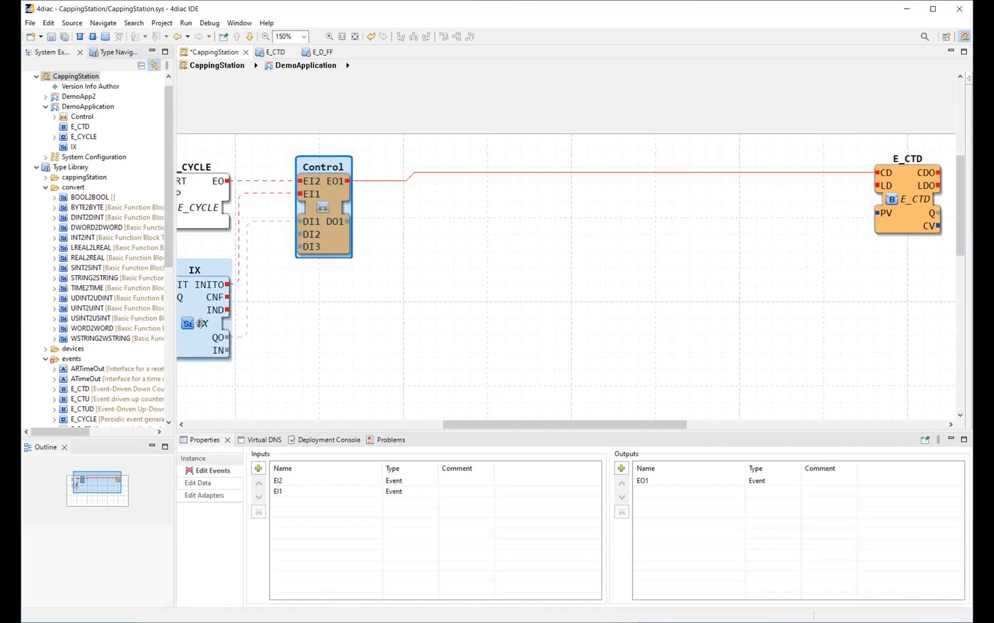
mouse_move(203, 323)
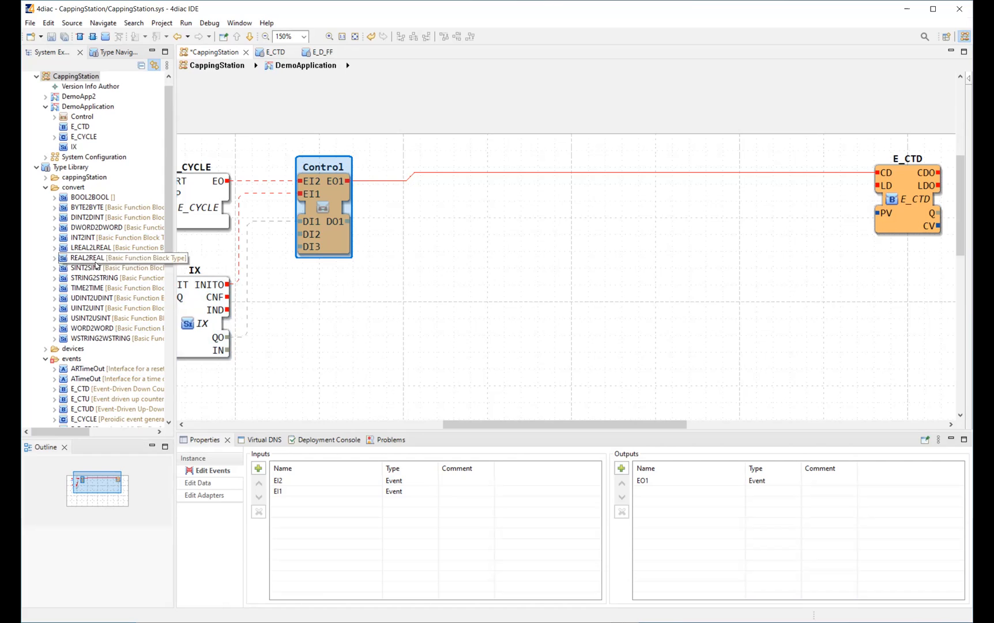
mouse_move(92, 297)
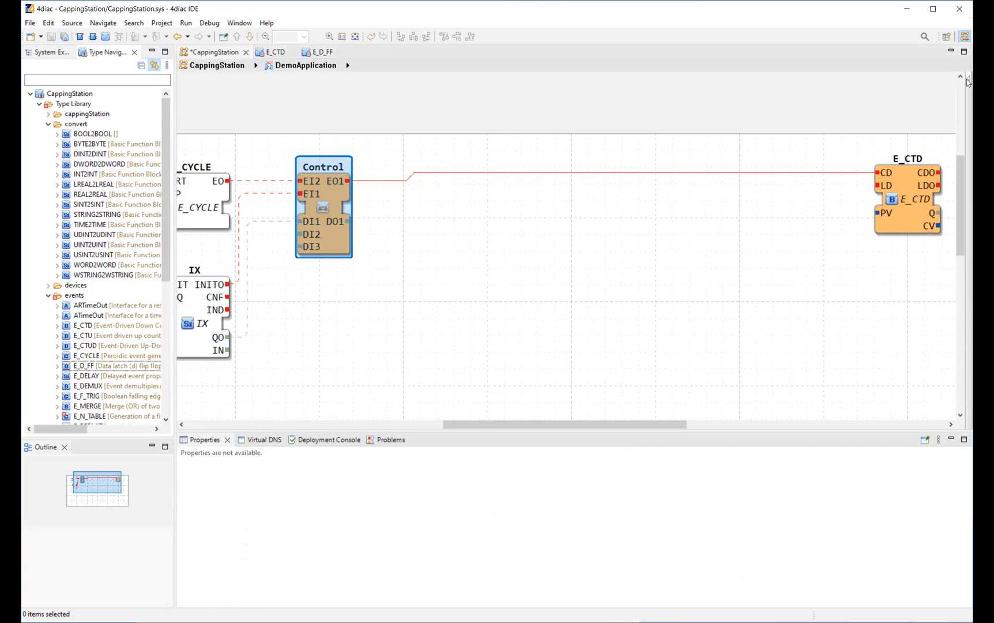
- Insert an E_CYCLE_1 block via the 'cyc' search, then browse and dismiss the Type Library events list
click(323, 206)
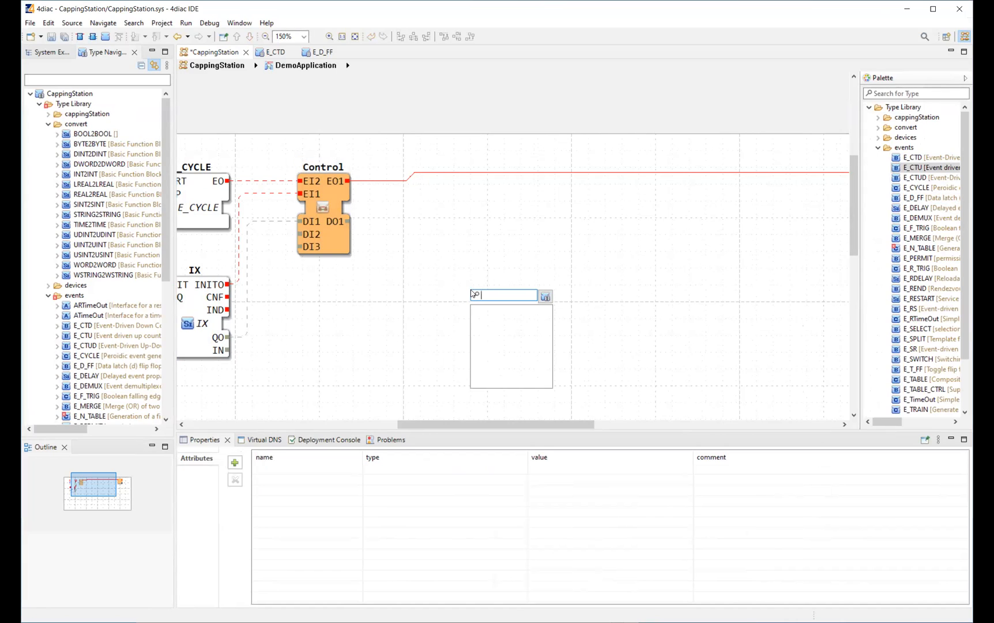
text(cyc)
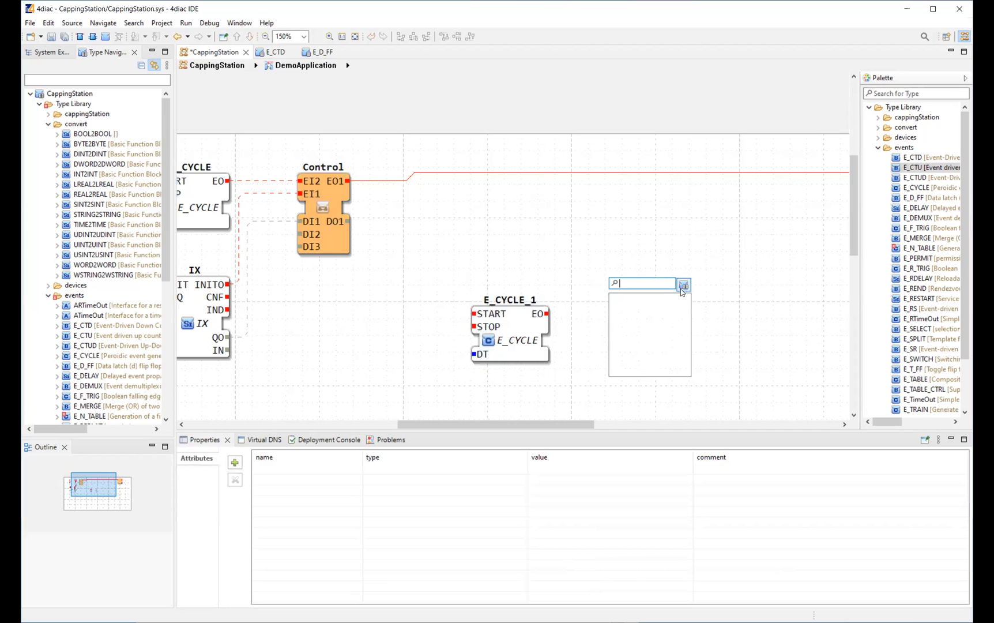
click(684, 284)
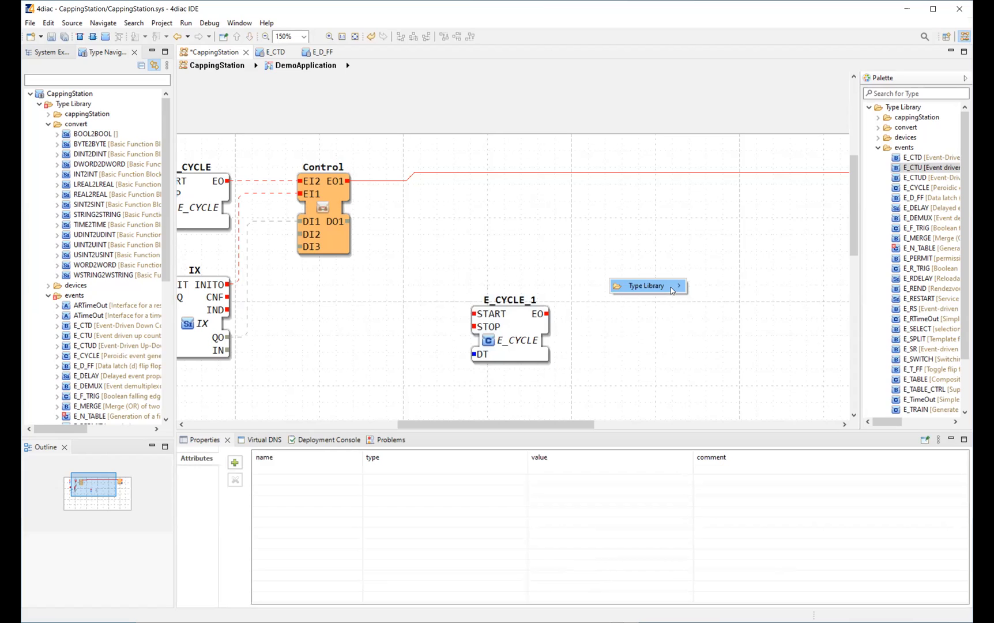
click(647, 284)
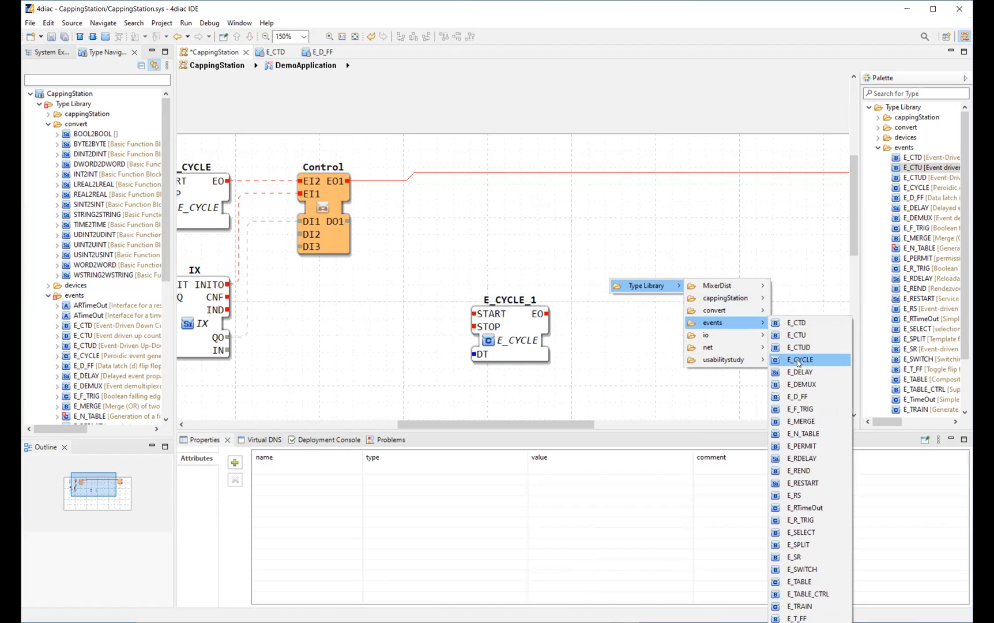
mouse_move(699, 374)
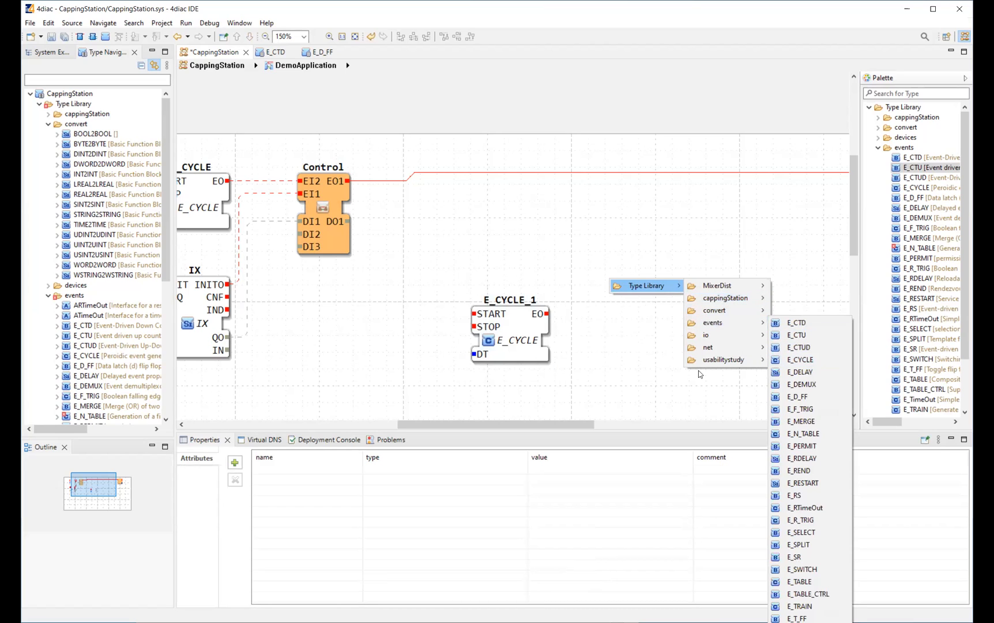
click(613, 379)
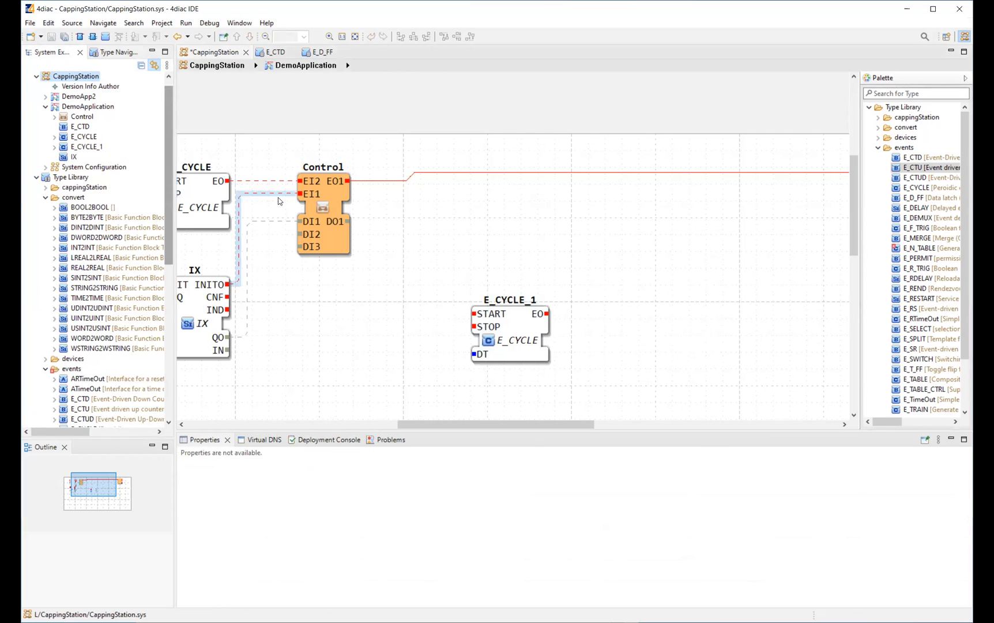
click(272, 52)
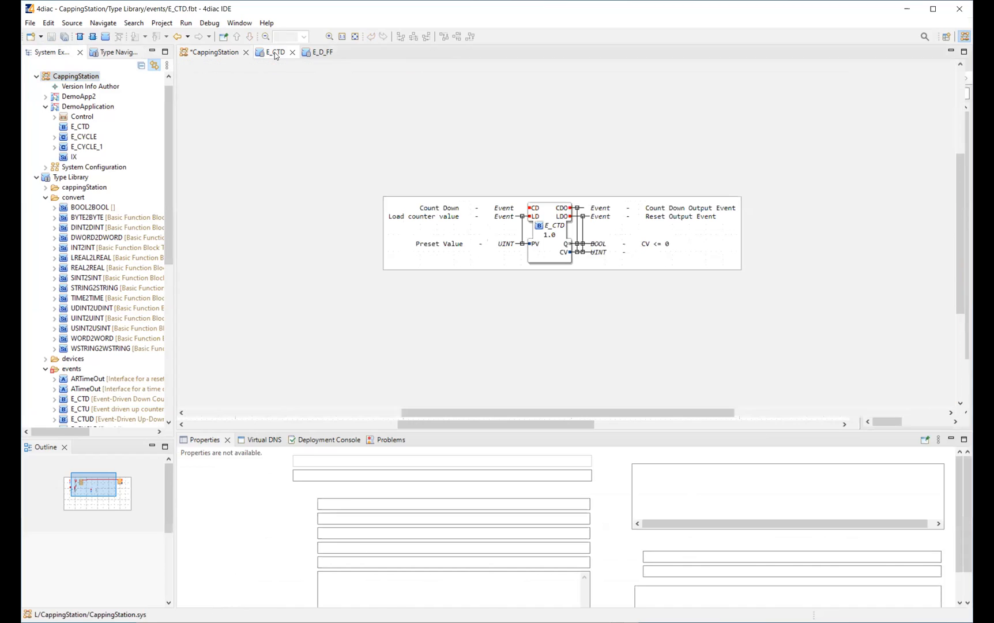
click(272, 52)
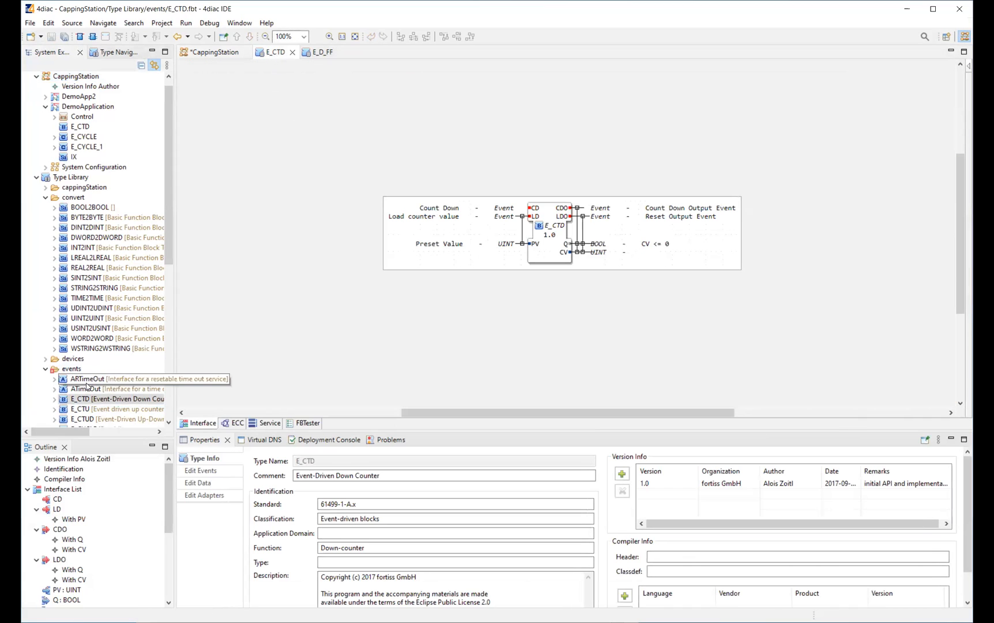
click(319, 52)
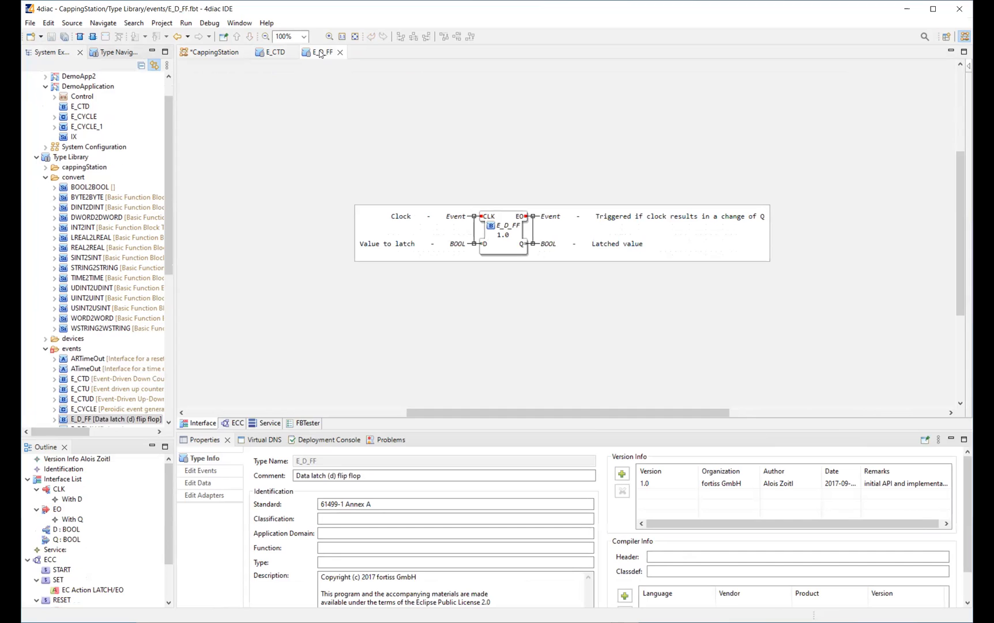
click(215, 52)
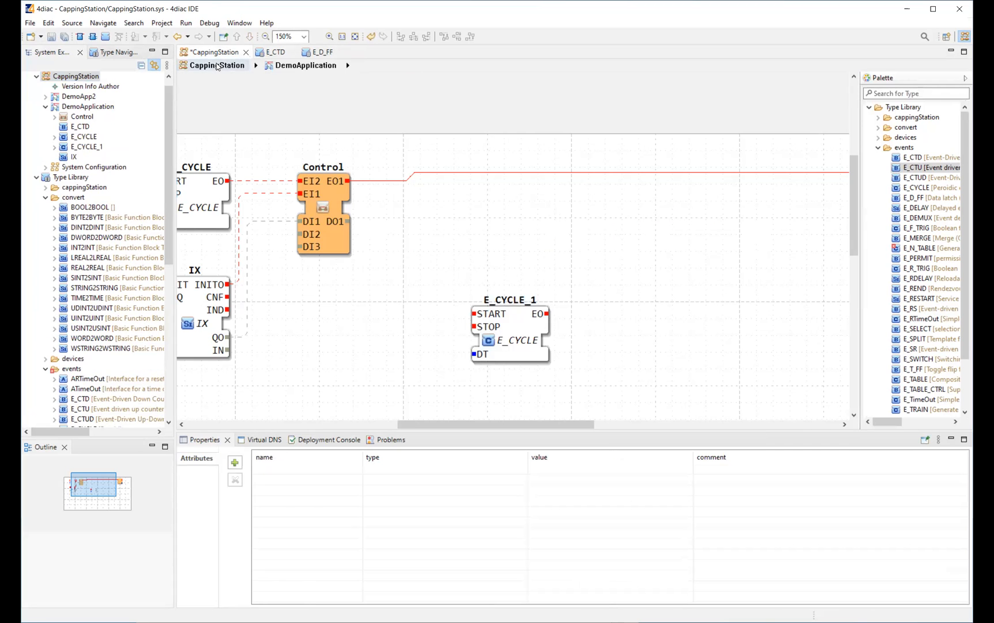